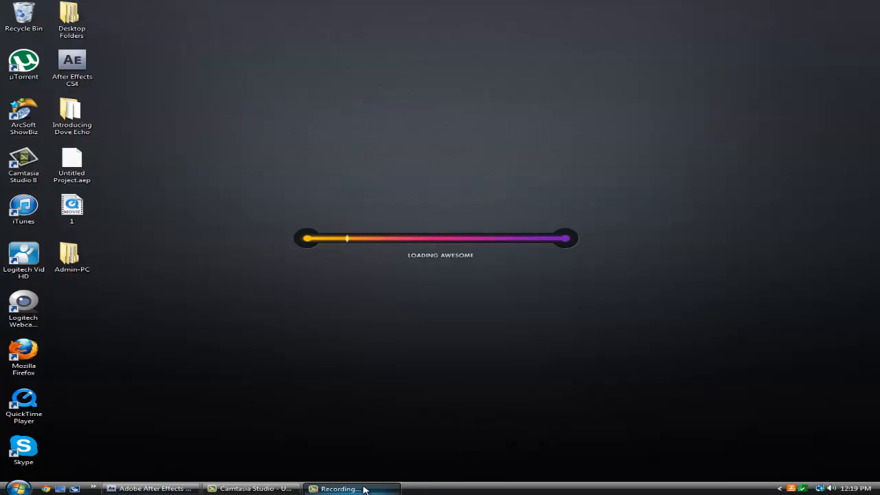
Step: Reveal the keyframed Turbulent Displace properties and preview the transition, dismissing the preview error messages
left_click(352, 488)
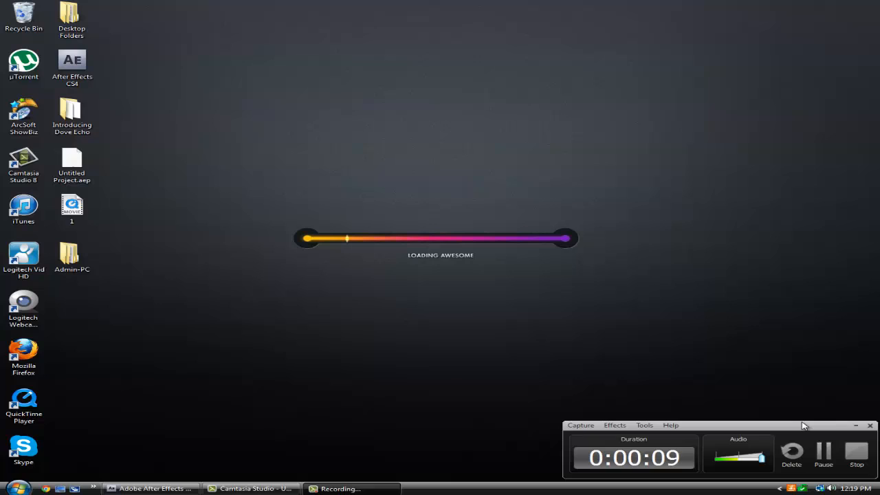
mouse_move(575, 358)
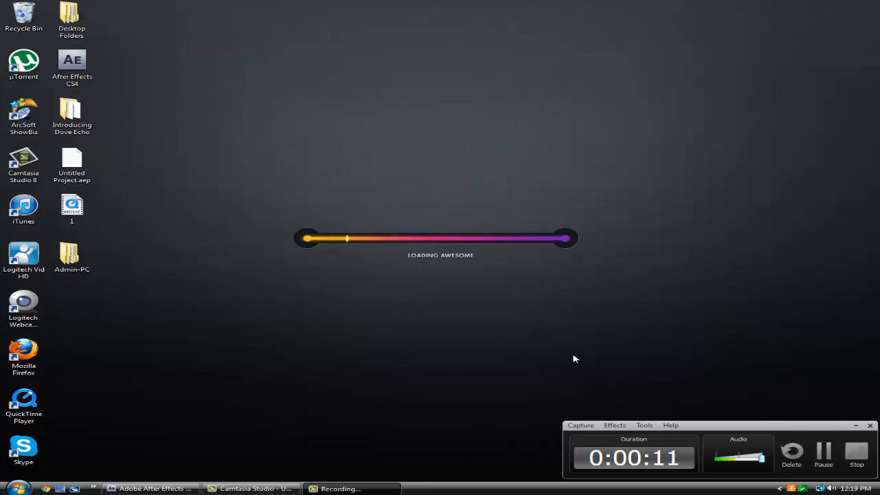
mouse_move(263, 459)
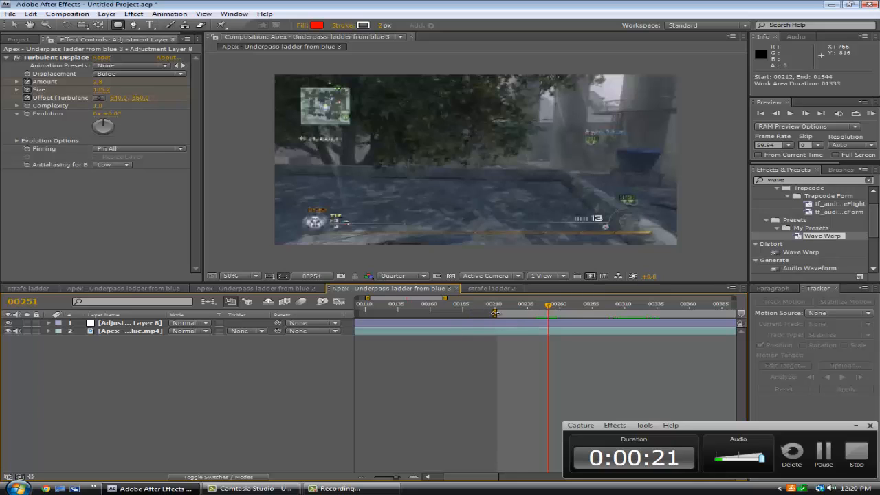
left_click(49, 321)
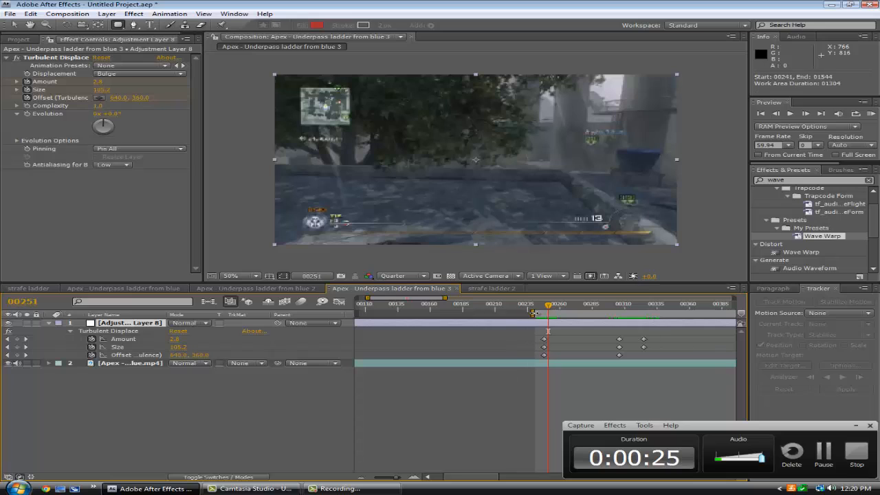
left_click(872, 112)
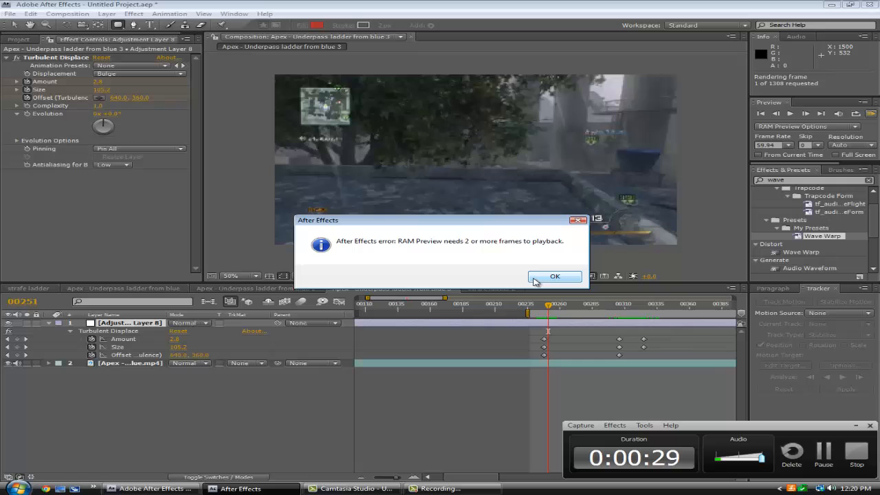
left_click(555, 275)
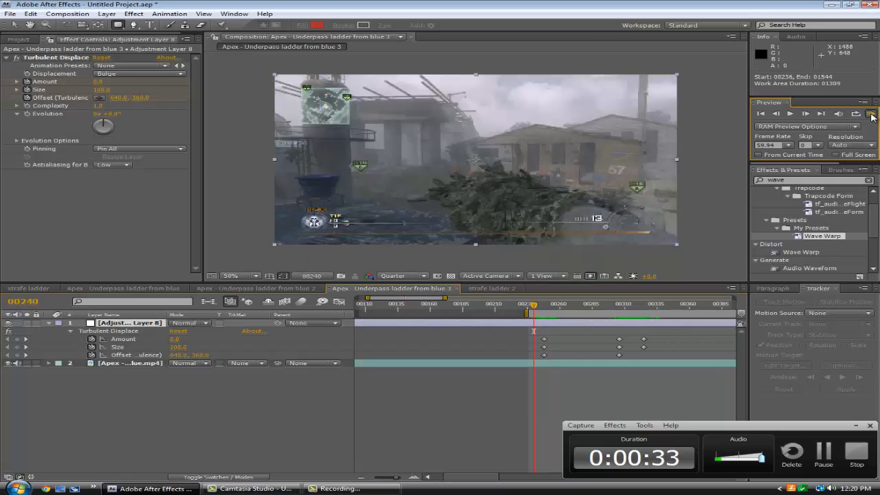
left_click(872, 113)
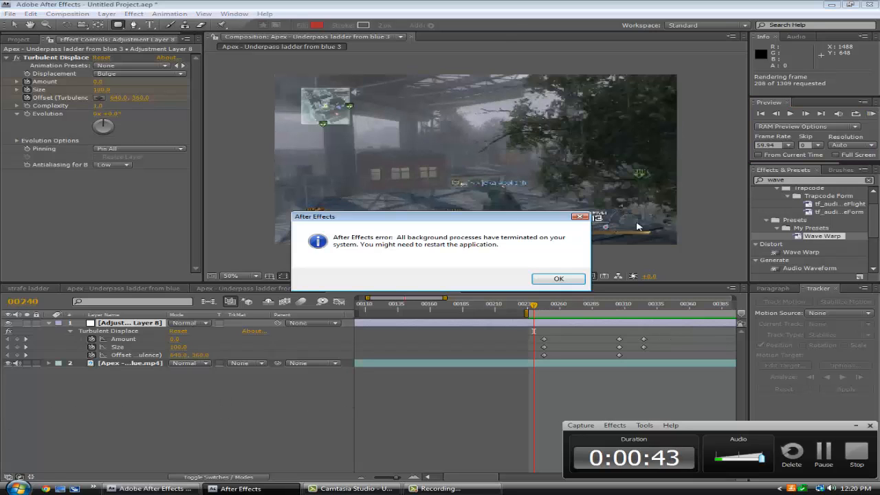
left_click(558, 278)
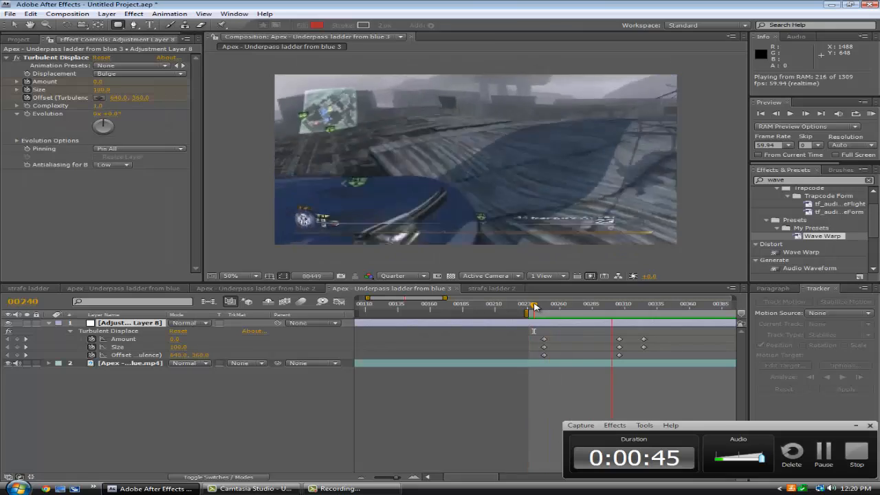
left_click(550, 304)
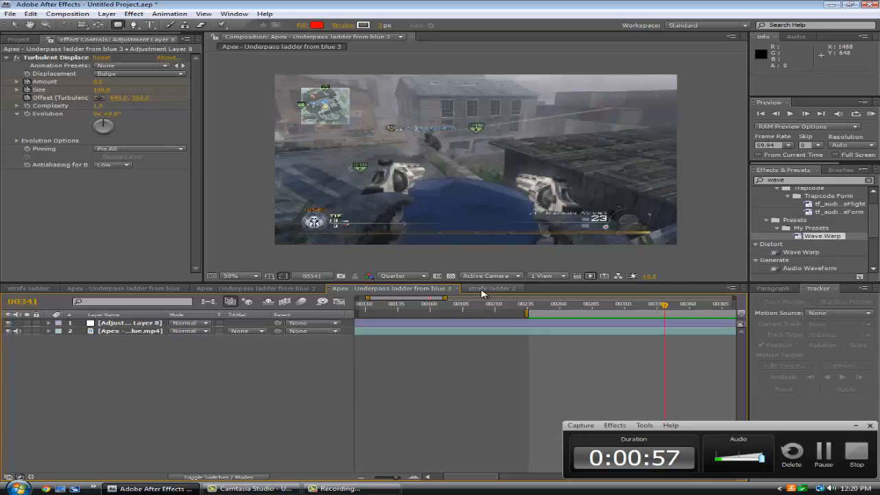
Step: Browse the ladder compositions, settle on strafe ladder 2 and scrub through its wave transition
left_click(490, 288)
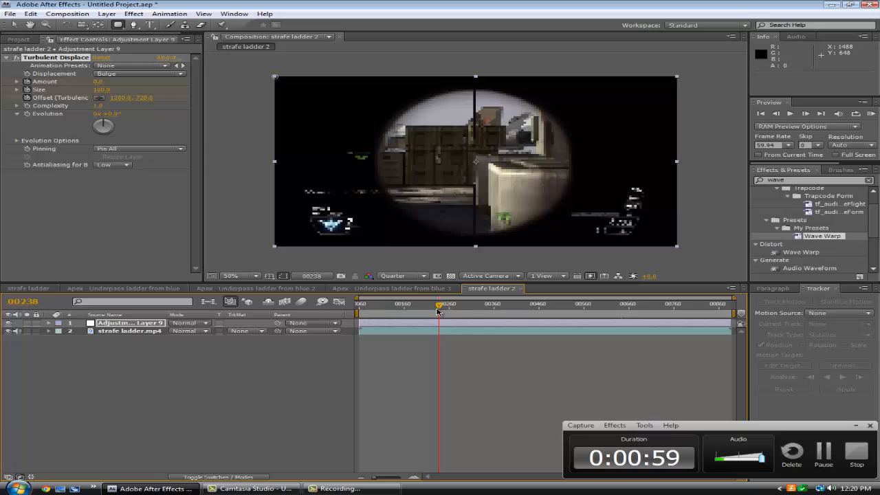
left_click(258, 289)
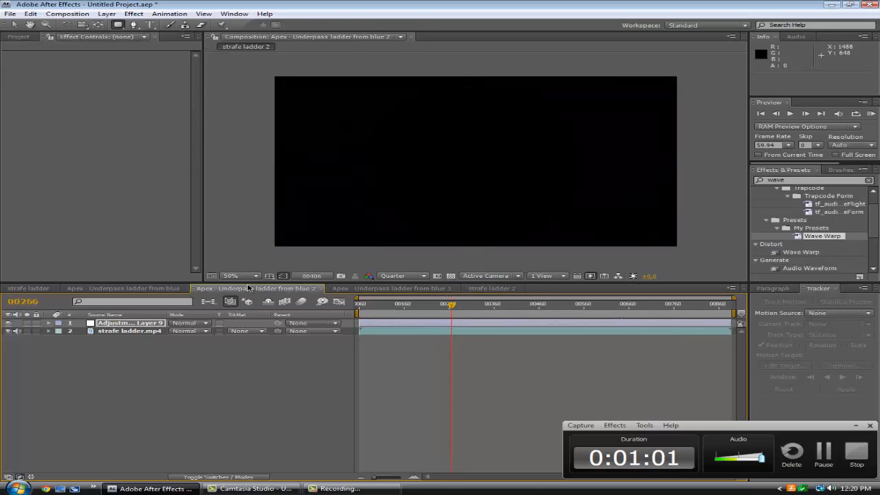
left_click(123, 289)
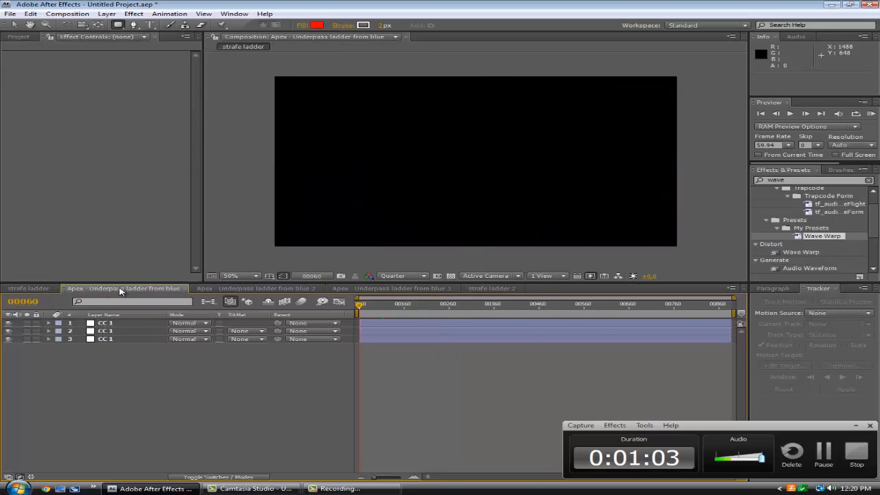
left_click(258, 288)
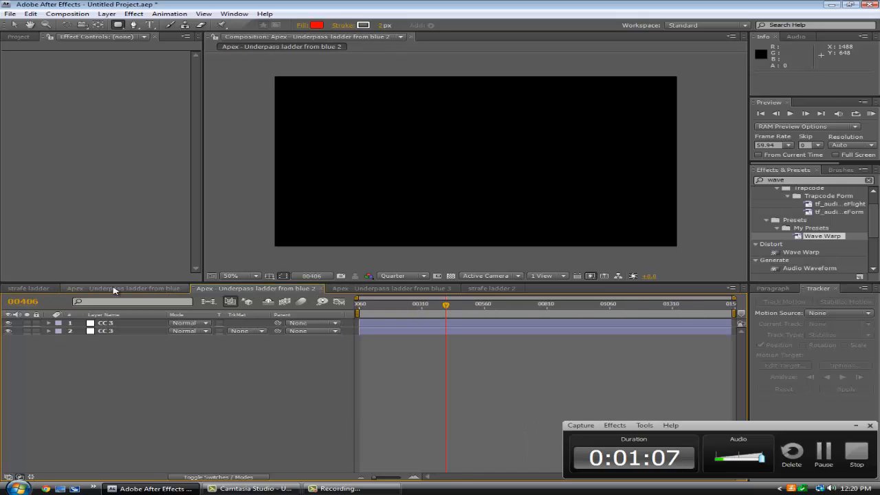
left_click(490, 289)
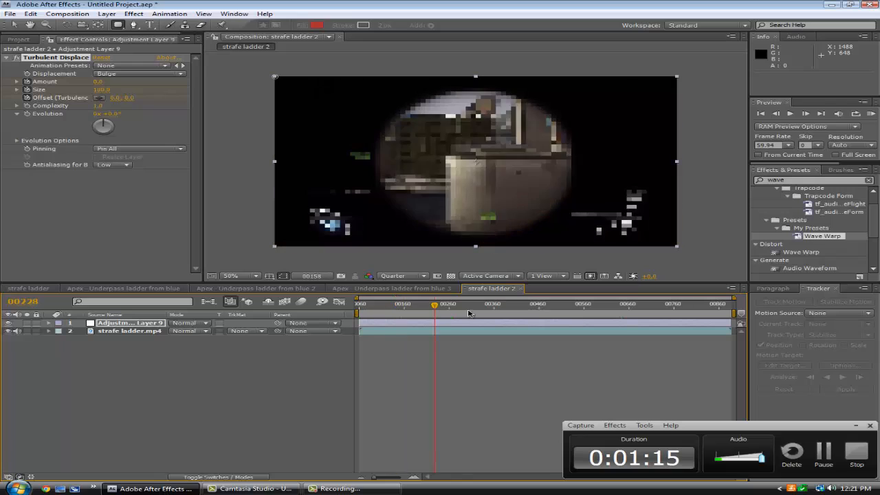
left_click(576, 304)
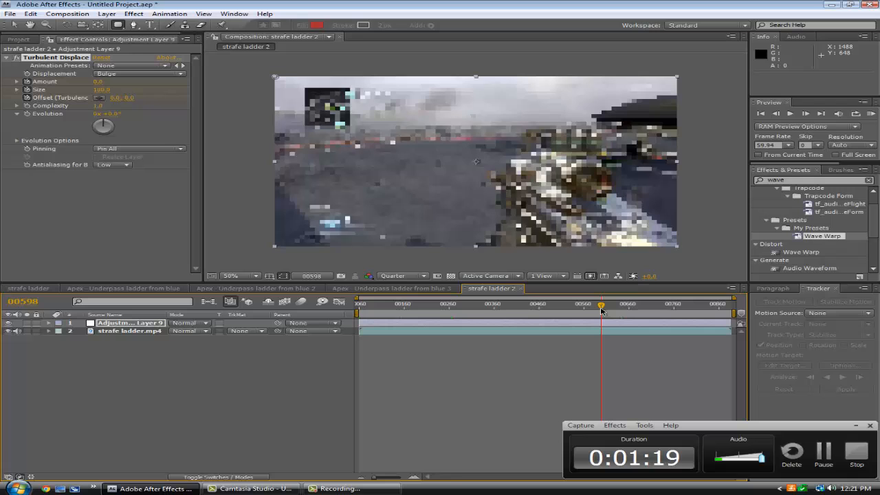
left_click_drag(599, 303, 609, 303)
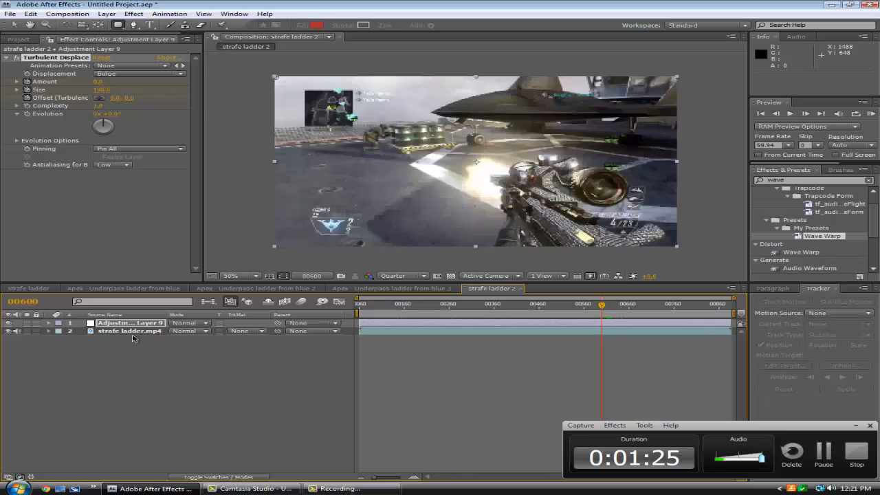
Step: Switch to the strafe ladder 3 composition and play through its clip
left_click(129, 329)
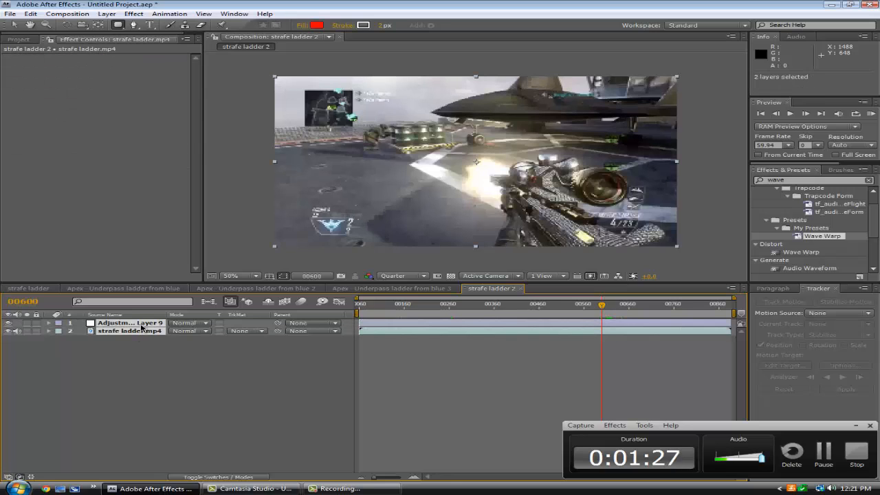
left_click(19, 36)
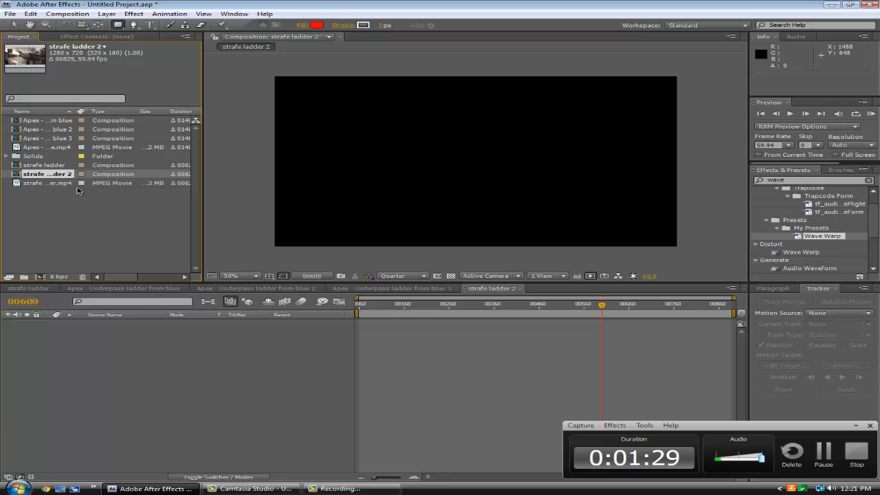
left_click(46, 183)
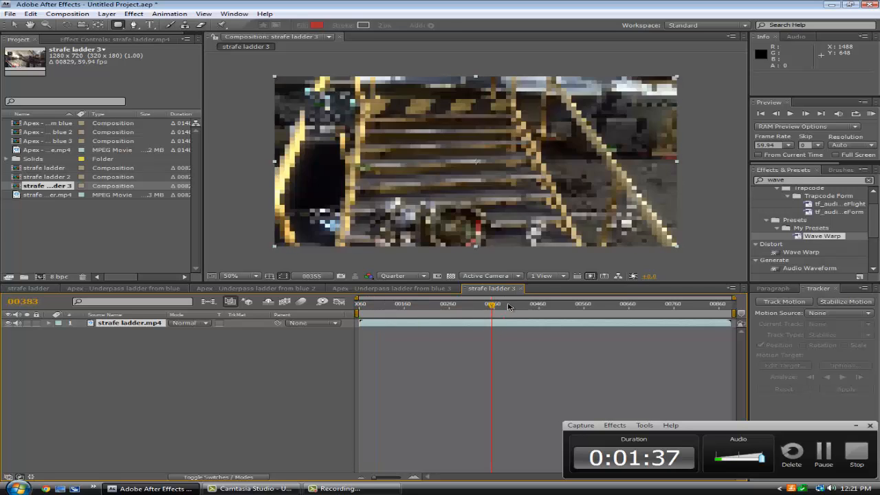
left_click_drag(492, 304, 583, 304)
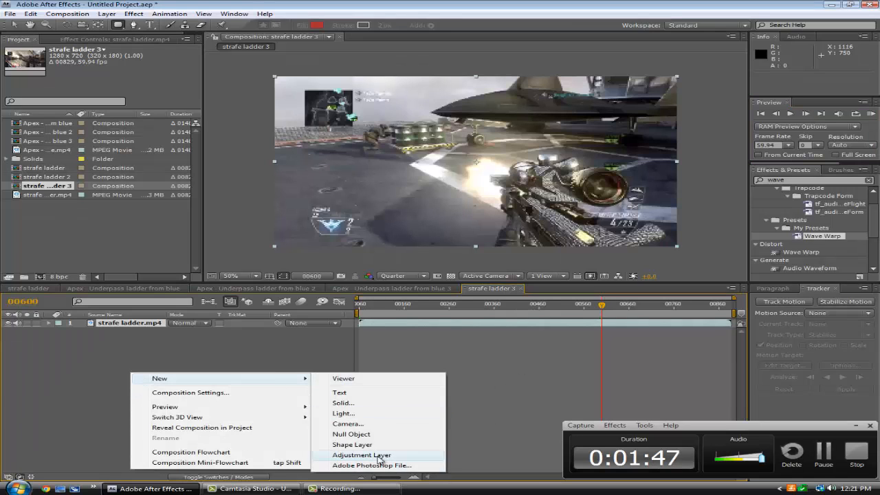
Step: Add a new adjustment layer and apply the saved Wave Warp Turbulent Displace preset to it
left_click(361, 455)
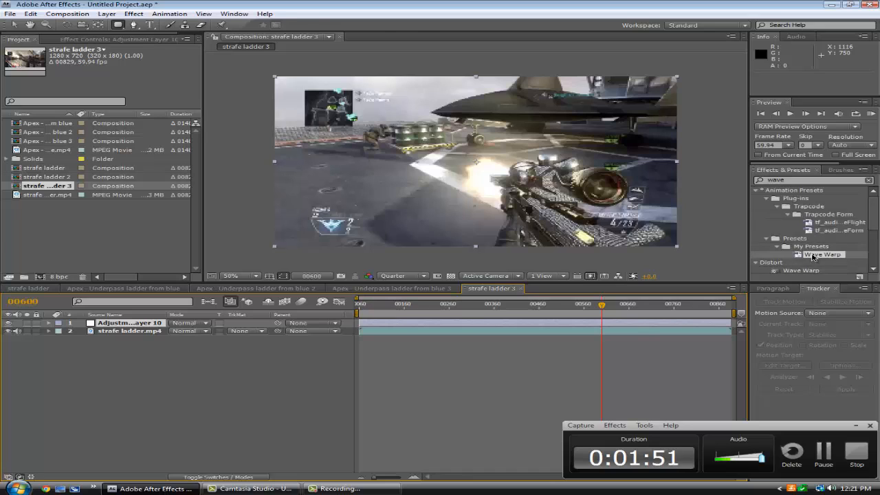
double_click(822, 254)
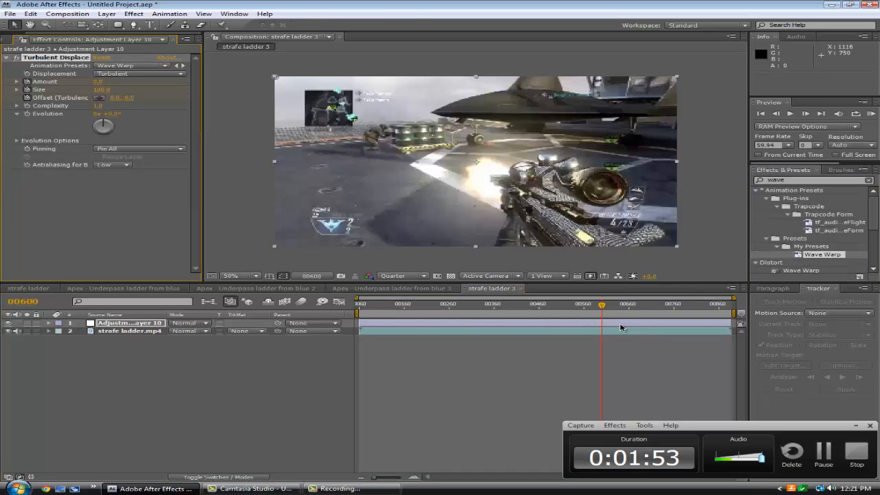
Step: Reveal the adjustment layer's keyframed Turbulent Displace Amount, Size and Offset properties
left_click(48, 322)
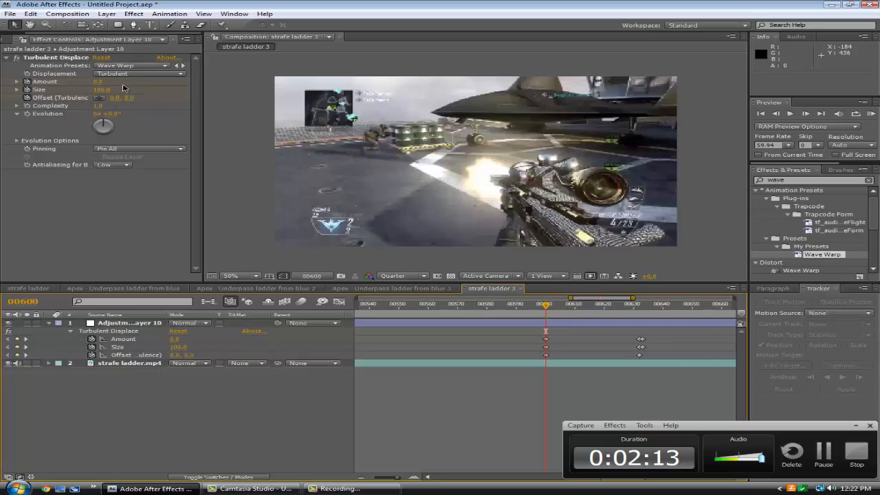
mouse_move(102, 101)
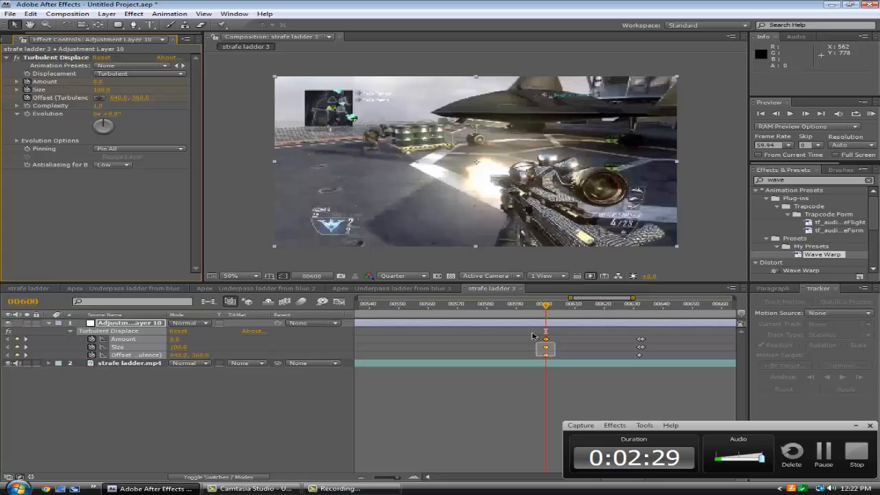
Step: Move the playhead into the transition and edit the Turbulent Displace Offset and Size values for new keyframes
left_click_drag(544, 305, 565, 306)
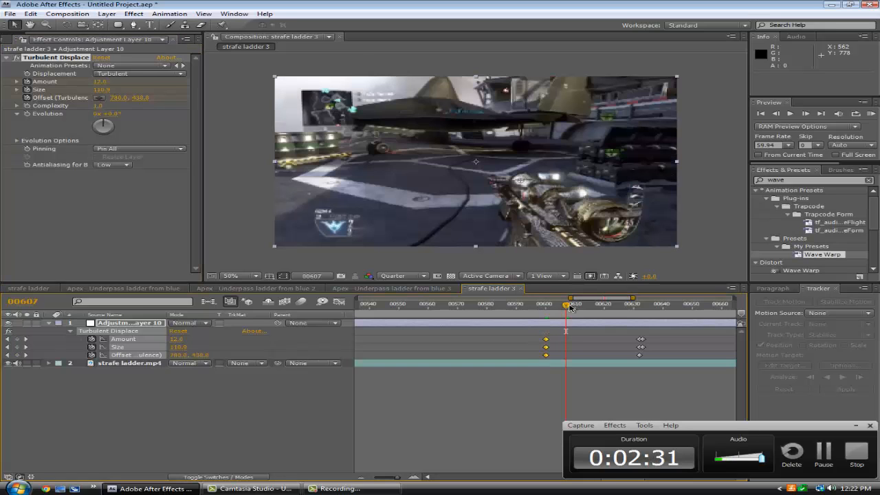
left_click_drag(565, 304, 637, 304)
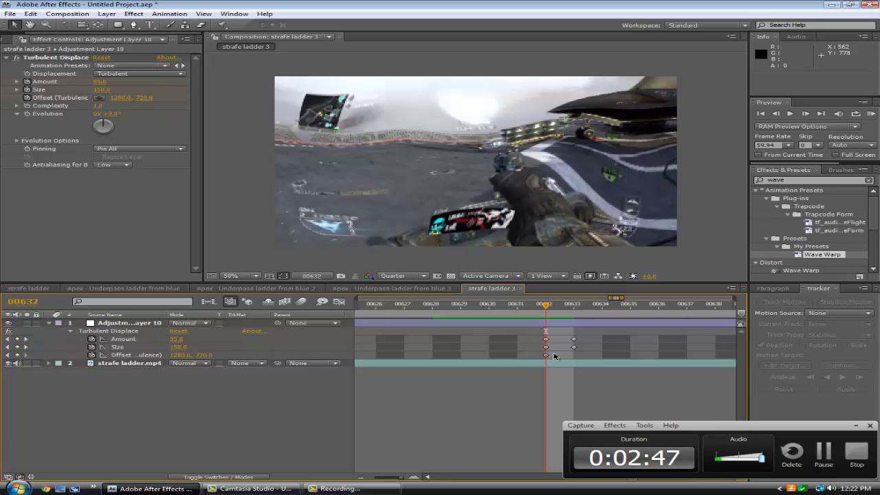
mouse_move(316, 390)
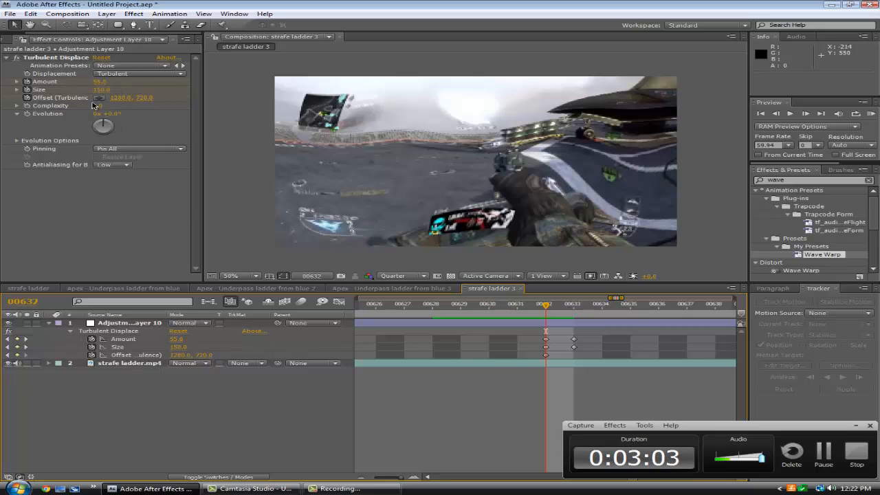
double_click(103, 90)
type("200")
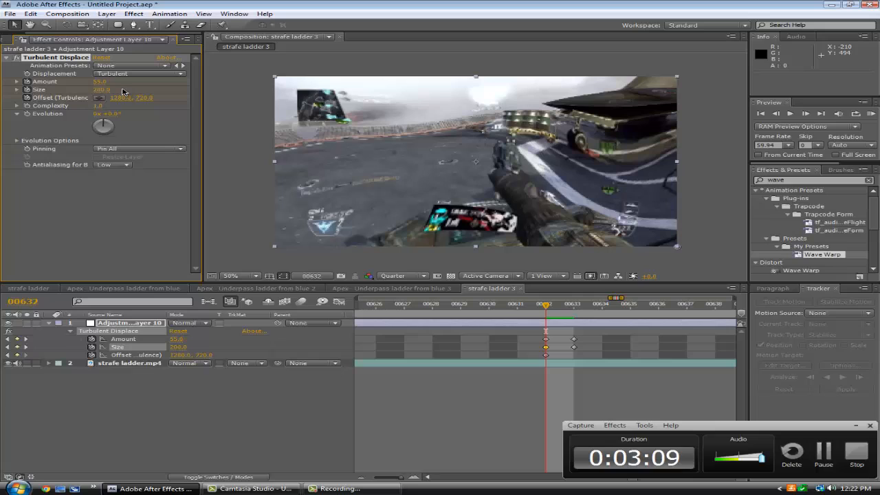
double_click(118, 96)
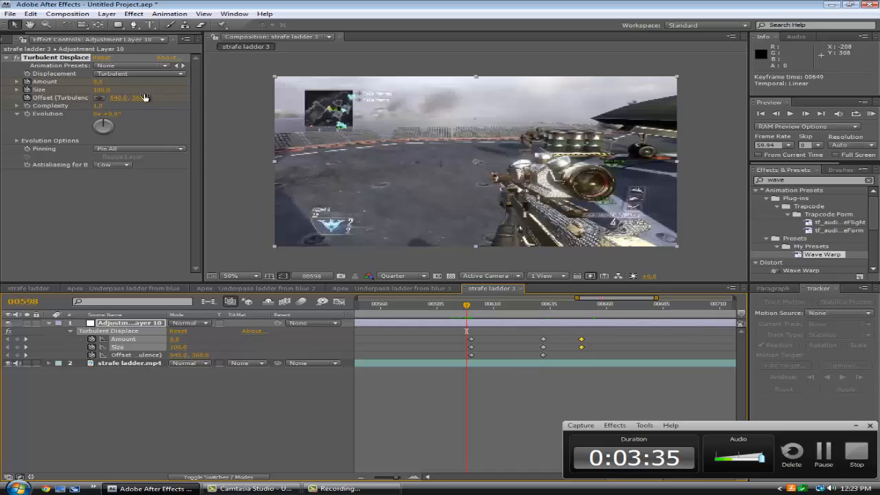
Step: Set the Turbulent Displace displacement type to Bulge and preview it through the transition
left_click(139, 74)
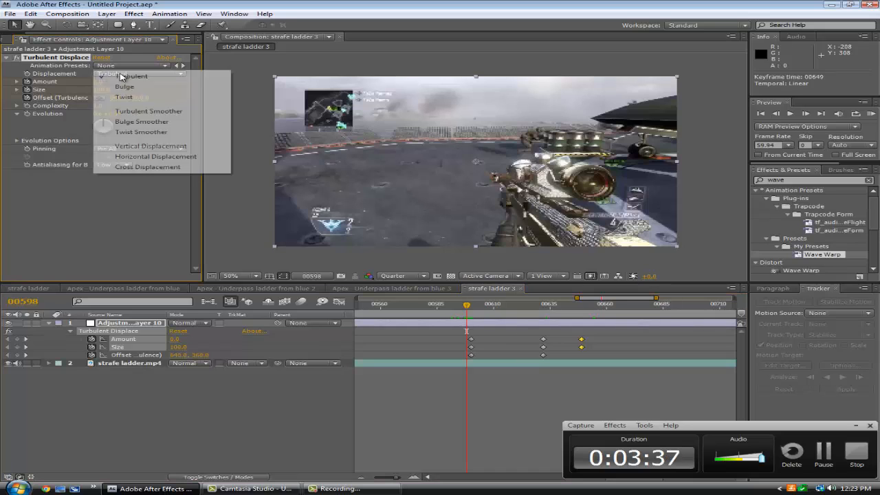
left_click(124, 85)
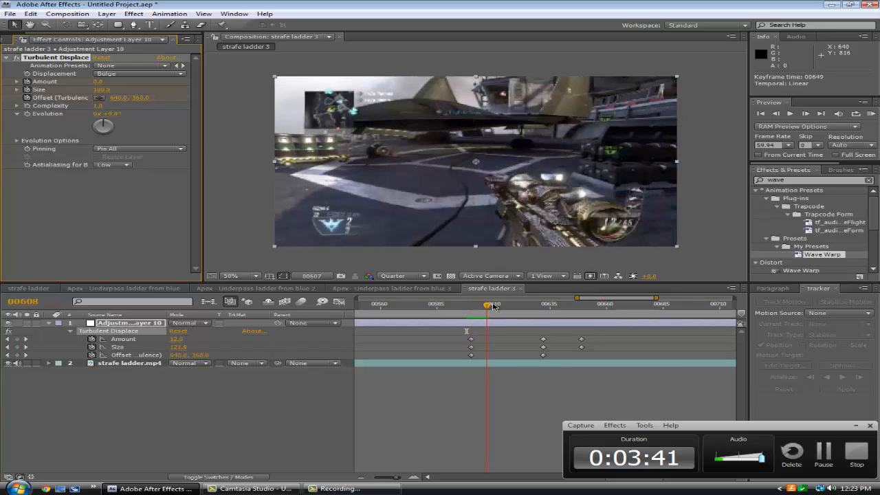
left_click_drag(492, 304, 566, 303)
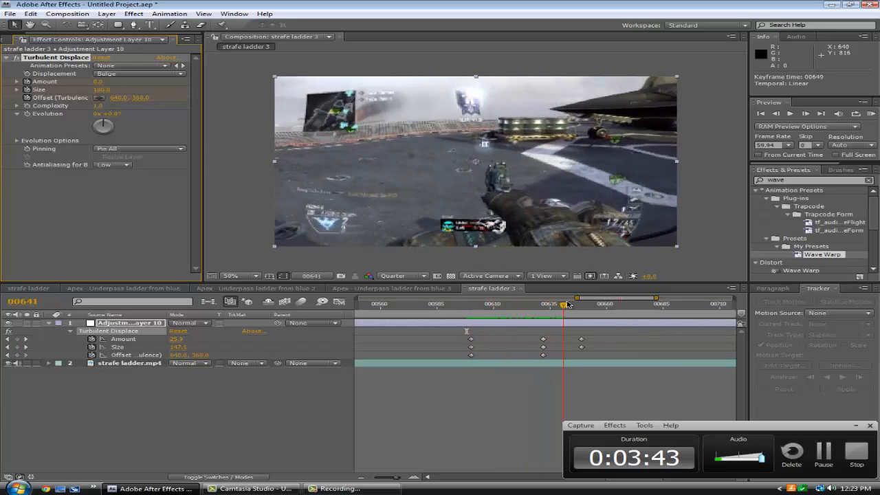
Step: Scrub the clip after the transition, then collapse the layer's expanded properties
left_click(610, 303)
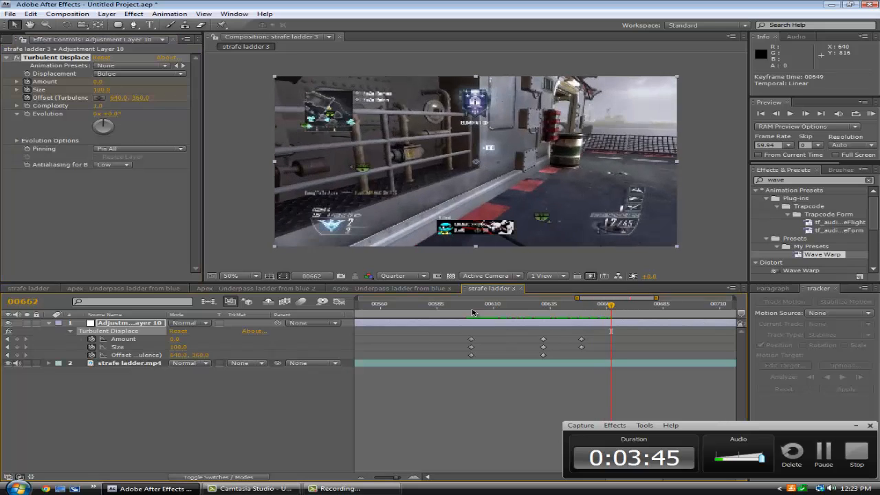
left_click_drag(611, 304, 564, 304)
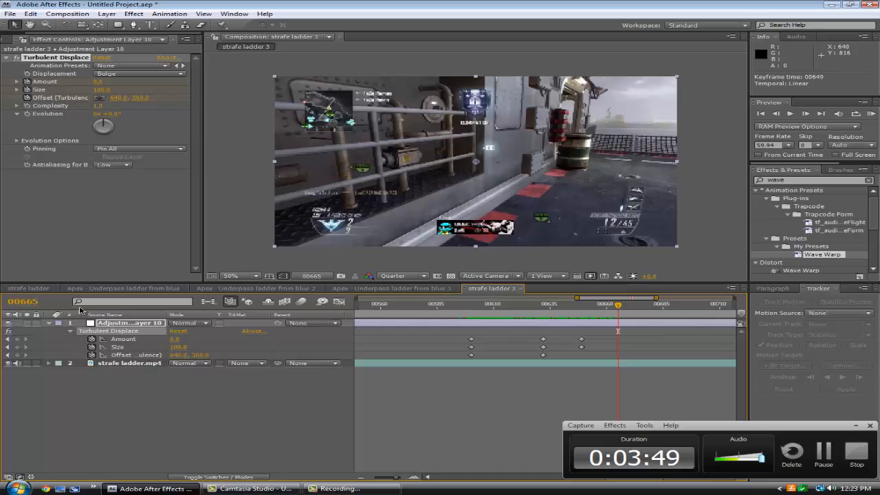
left_click(50, 322)
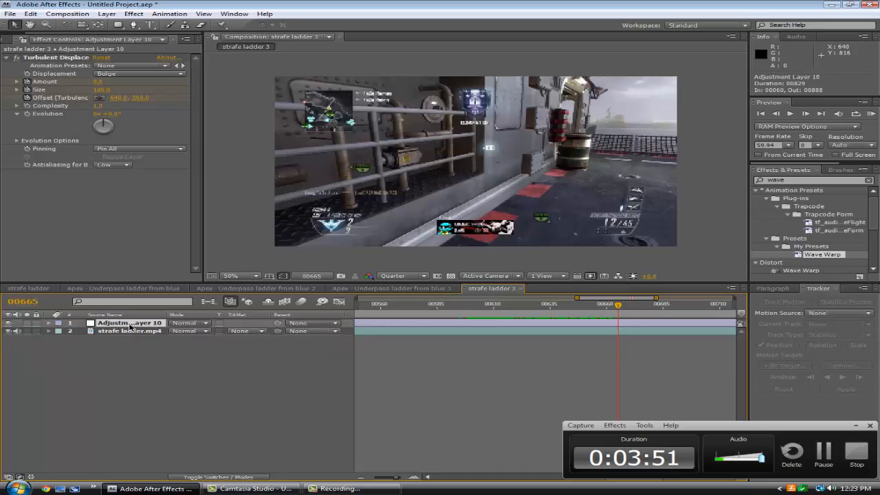
left_click(49, 323)
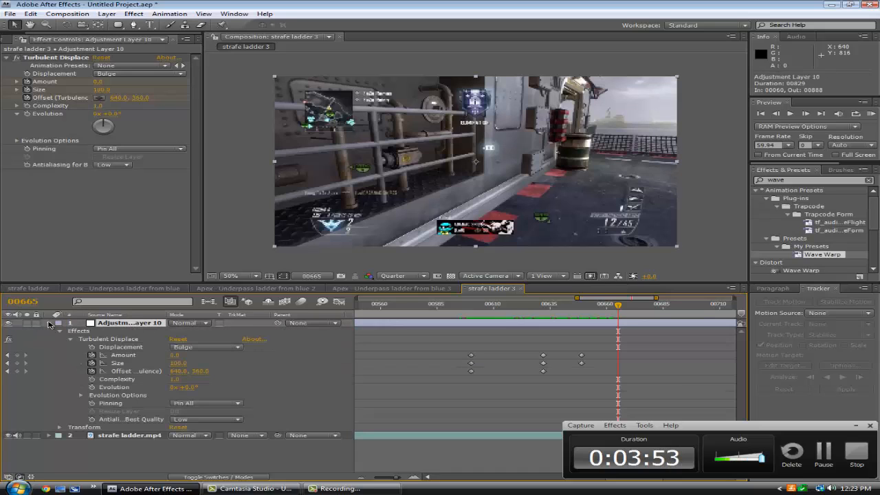
left_click(69, 338)
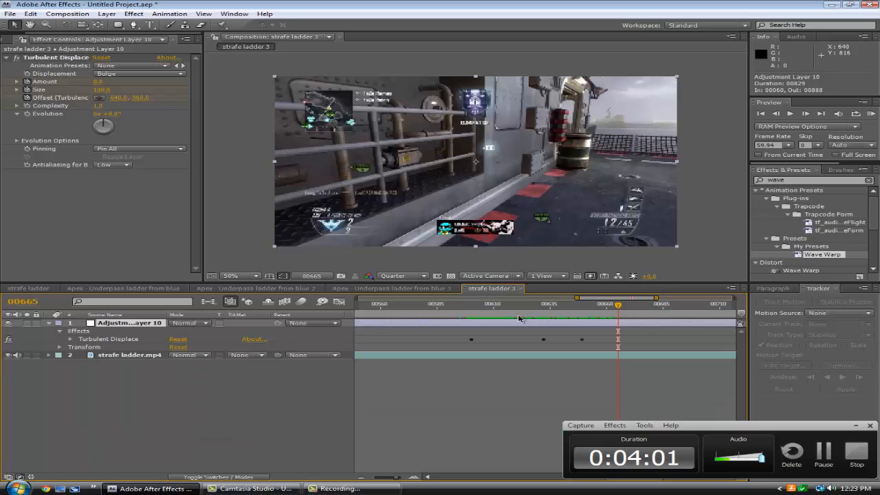
left_click(536, 304)
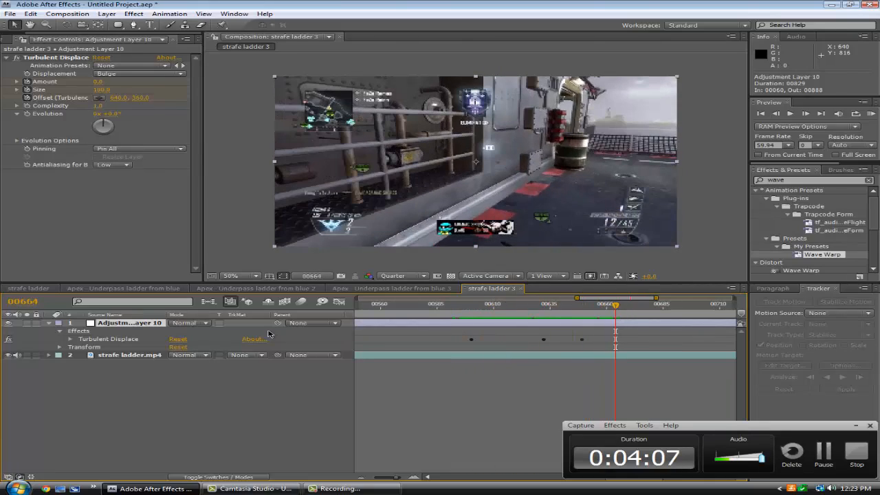
left_click(50, 323)
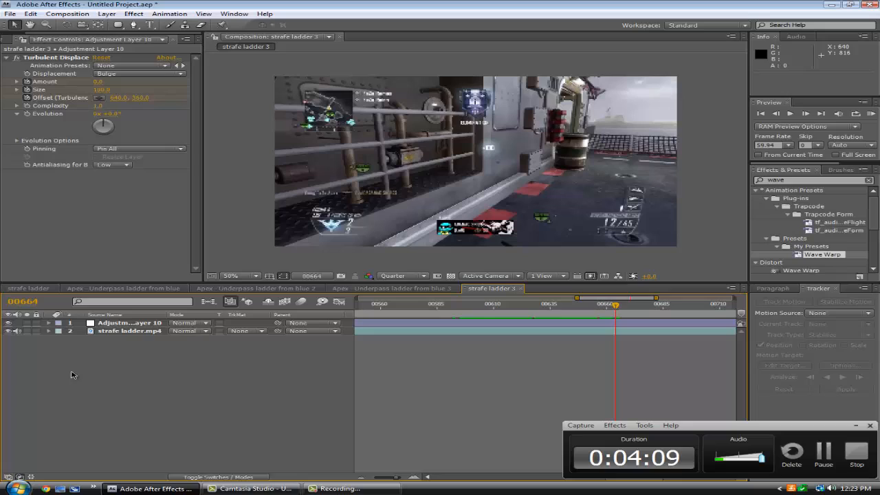